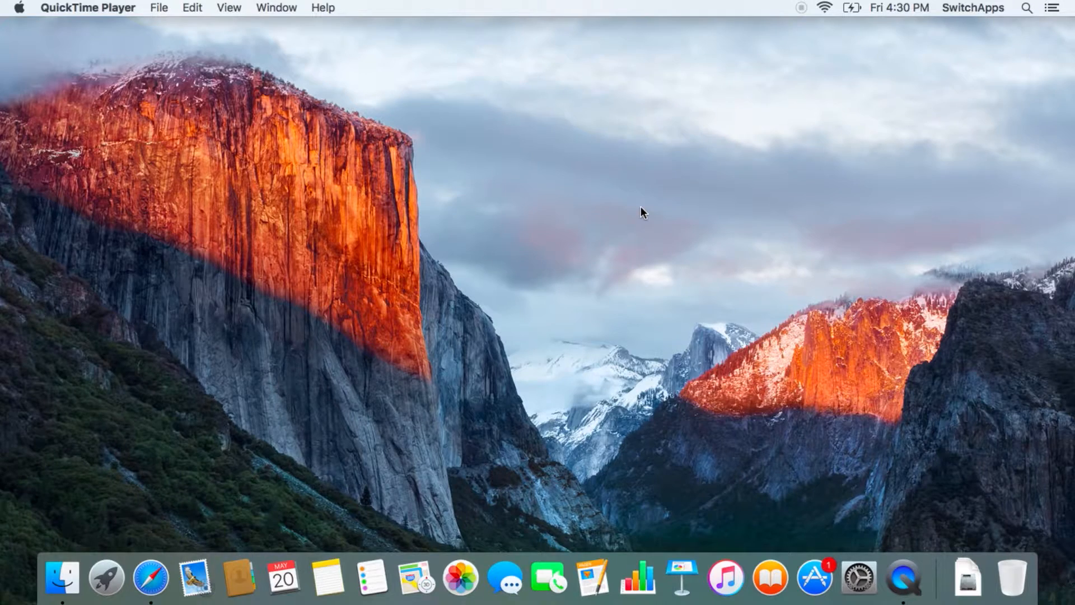
Bring Safari to the front showing the Paintbrush project page on sourceforge.
{"action": "left_click", "coordinate": [150, 577]}
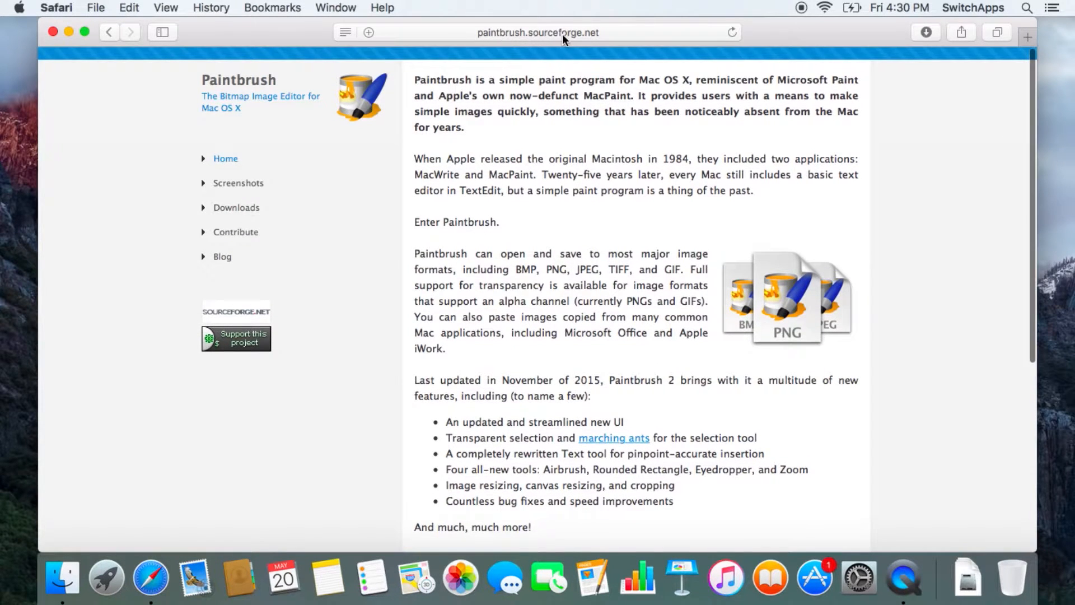
{"action": "mouse_move", "coordinate": [518, 228]}
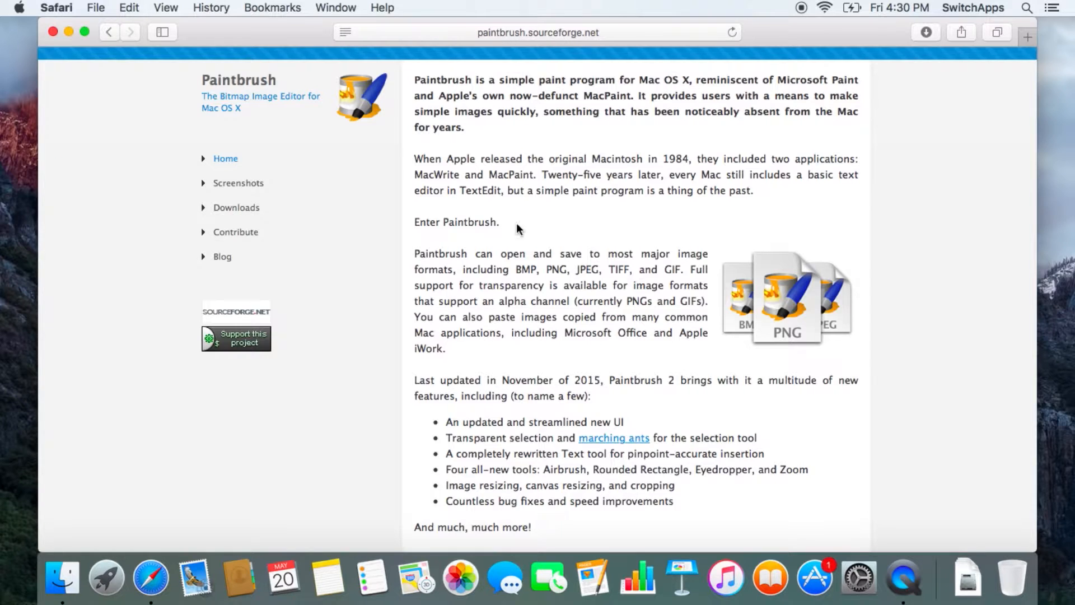
Scroll through the Paintbrush project page to its closing open-source note and back.
{"action": "scroll", "scroll_direction": "down", "scroll_amount": 3}
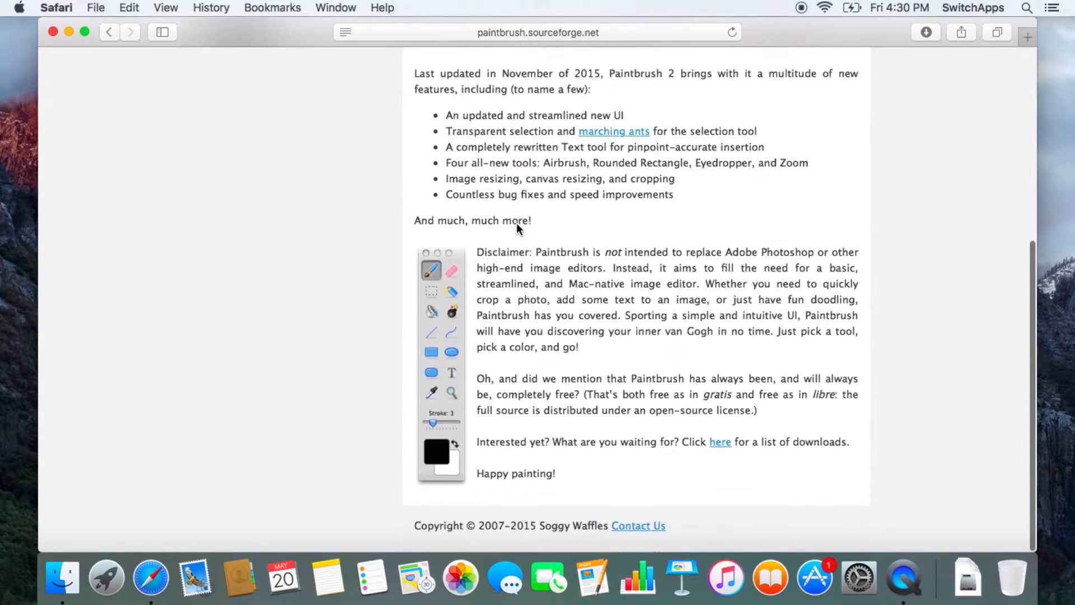
{"action": "scroll", "scroll_direction": "up", "scroll_amount": 3}
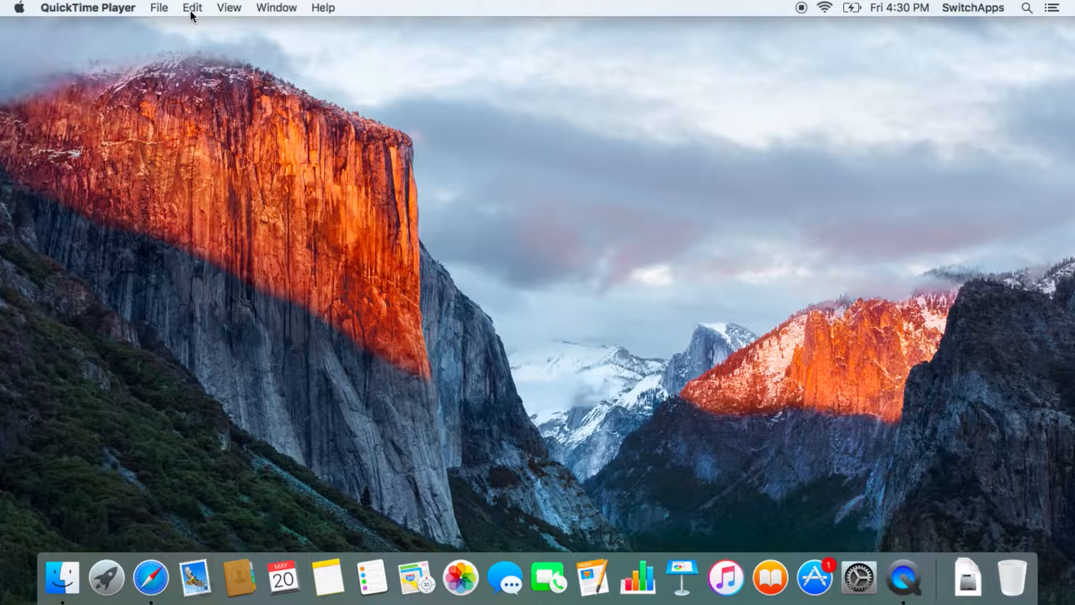
Open the Downloads folder in Finder from the Dock's Downloads stack.
{"action": "left_click", "coordinate": [966, 575]}
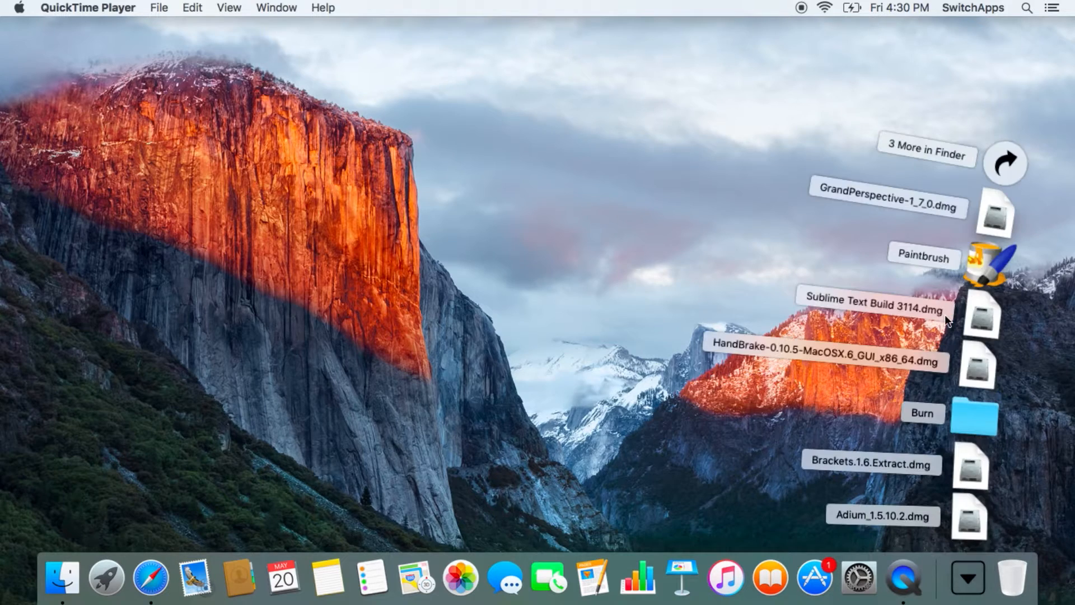
{"action": "mouse_move", "coordinate": [1037, 191]}
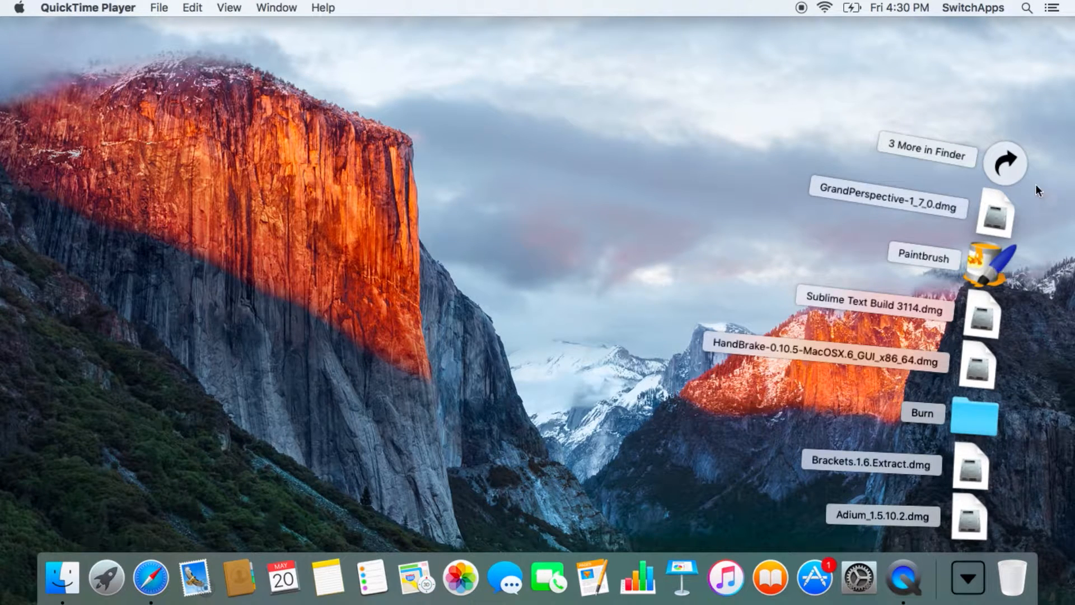
{"action": "left_click", "coordinate": [926, 153]}
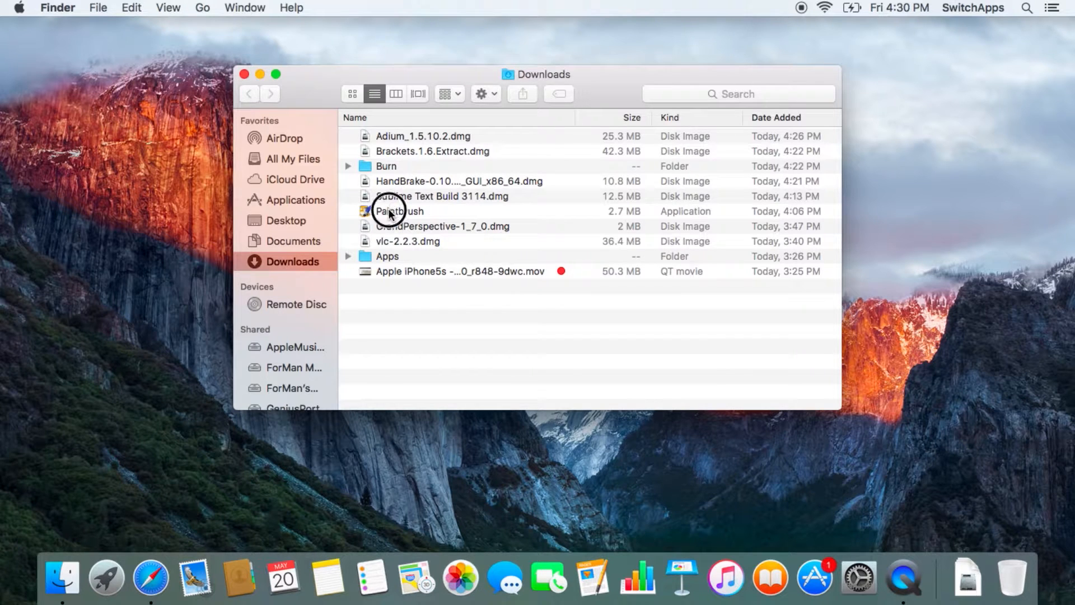
Locate Paintbrush in the Applications folder and launch it, hitting the unidentified-developer warning.
{"action": "left_click", "coordinate": [293, 200]}
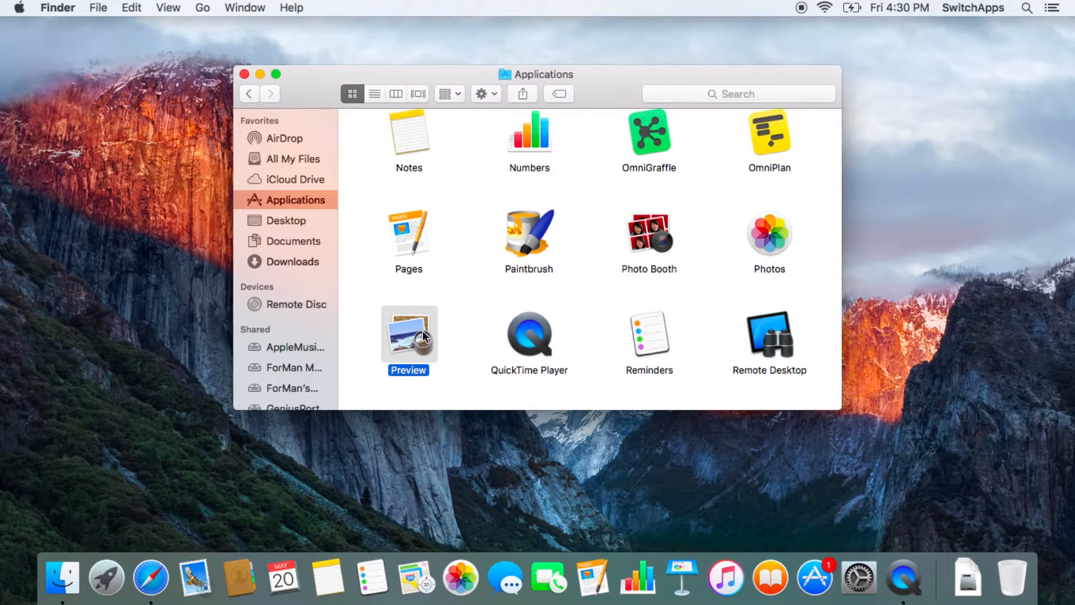
{"action": "scroll", "scroll_direction": "up", "scroll_amount": 3}
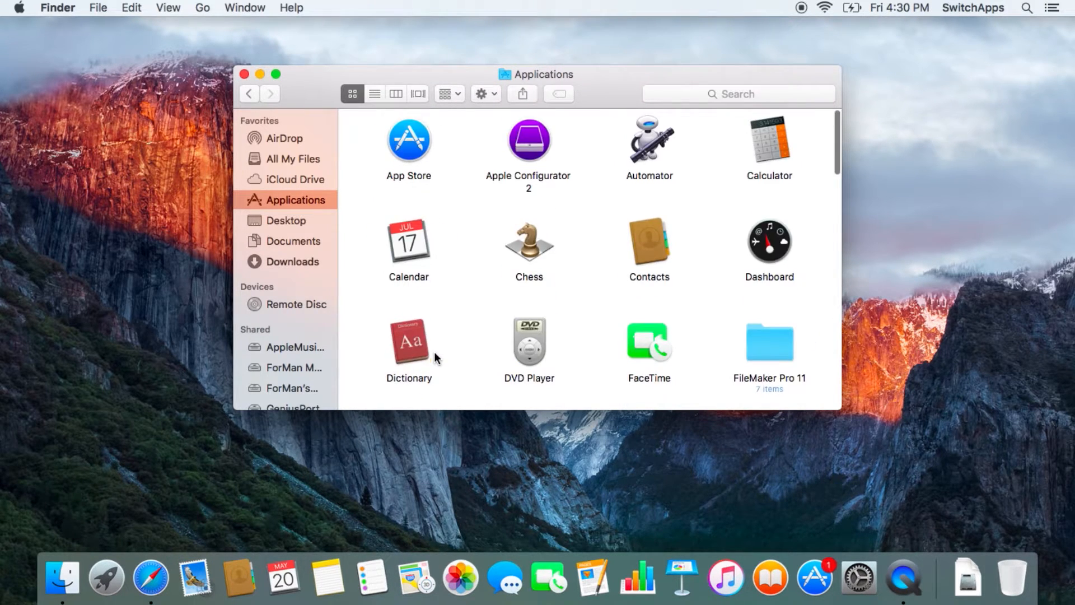
{"action": "scroll", "scroll_direction": "down", "scroll_amount": 3}
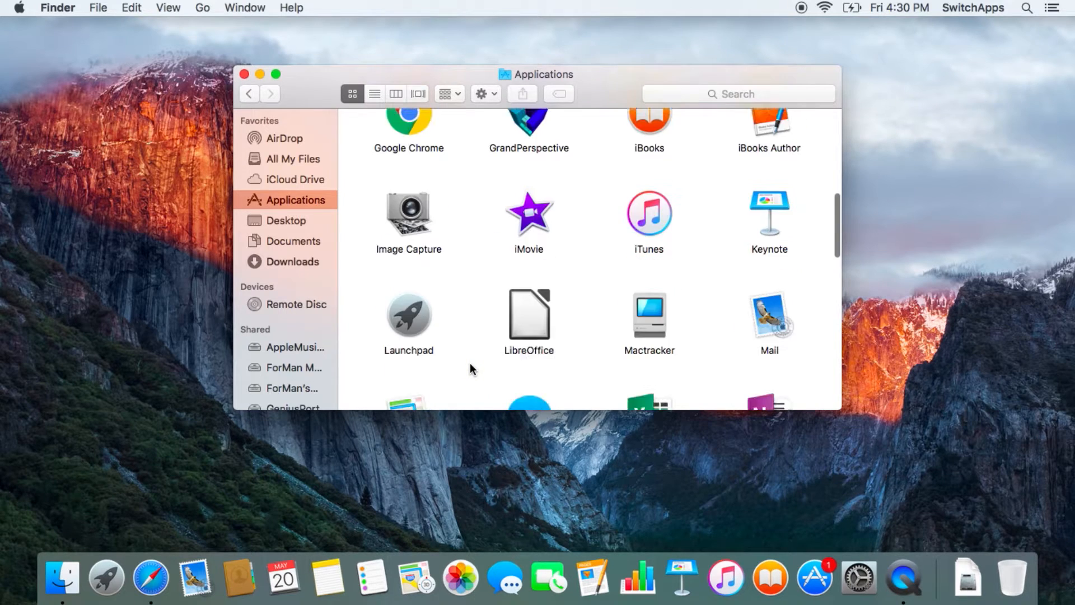
{"action": "scroll", "scroll_direction": "down", "scroll_amount": 3}
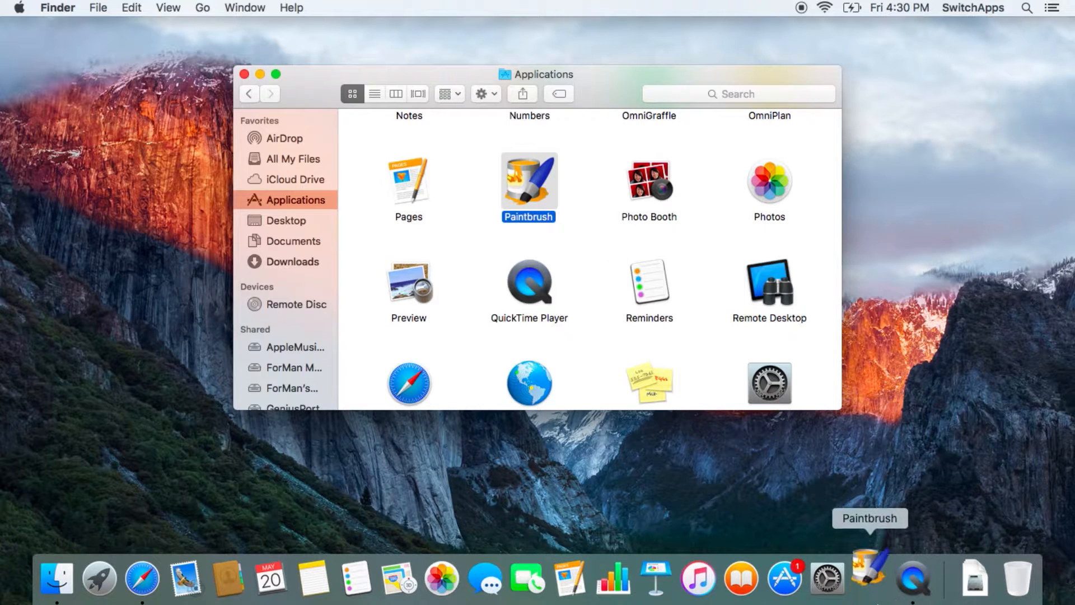
{"action": "double_click", "coordinate": [527, 183]}
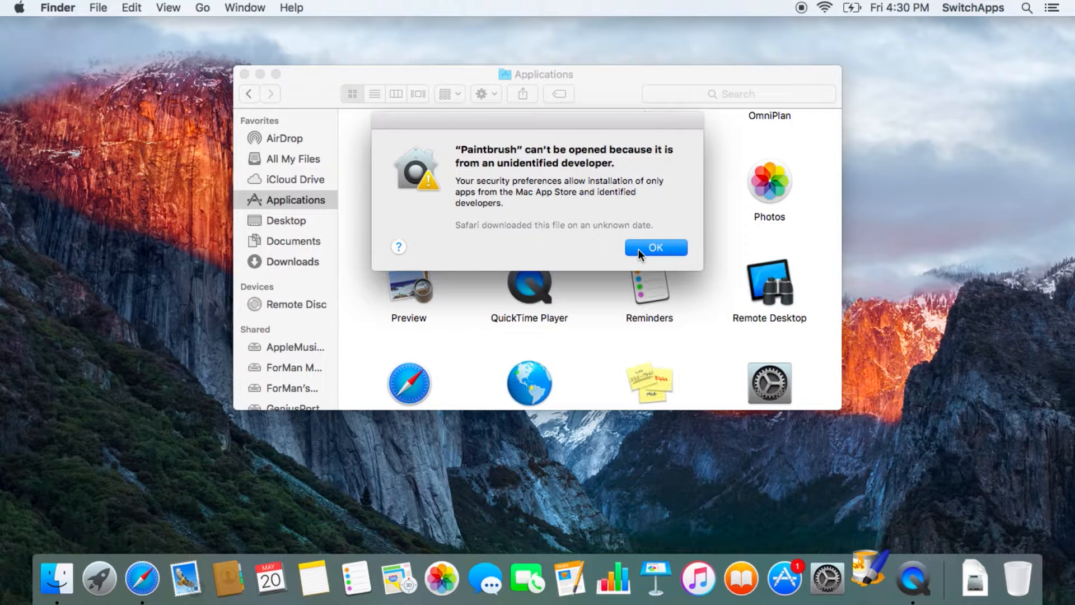
Dismiss the warning and relaunch Paintbrush so its 640 × 480 new-image dialog appears.
{"action": "left_click", "coordinate": [655, 247]}
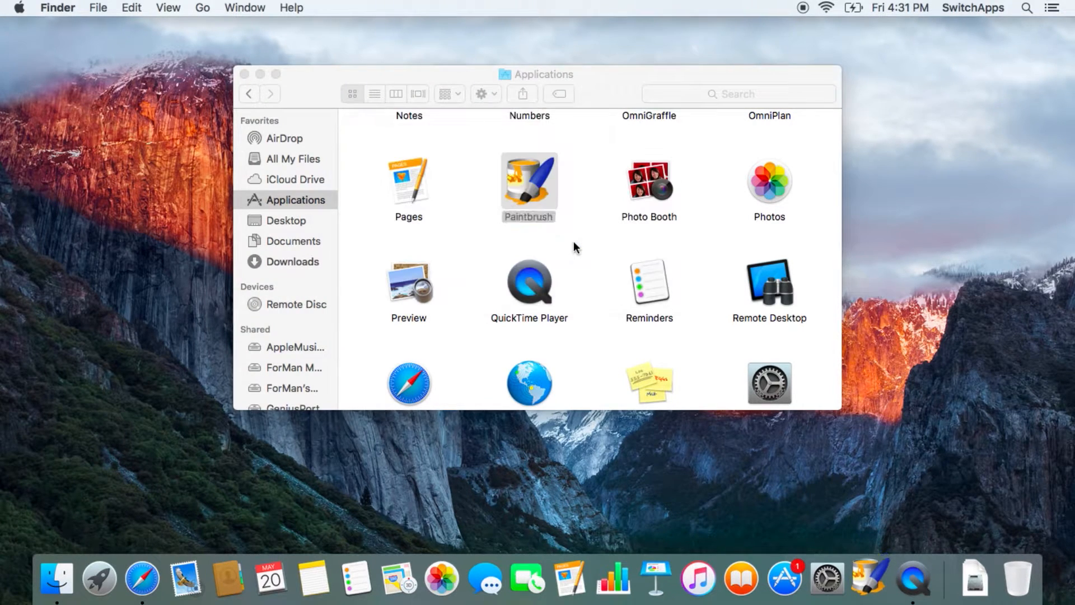
{"action": "left_click", "coordinate": [527, 183]}
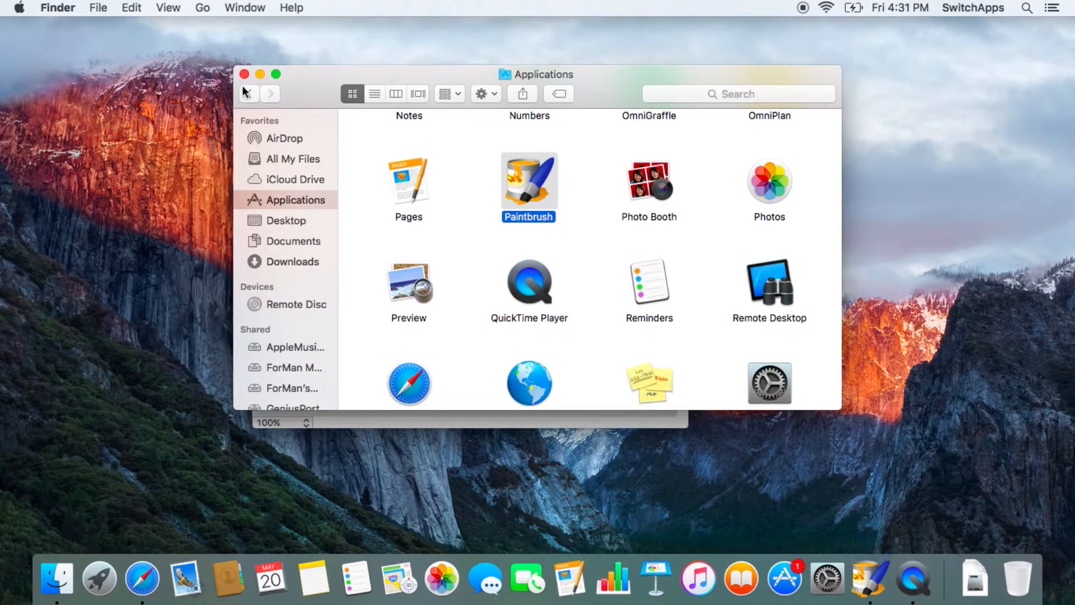
{"action": "double_click", "coordinate": [528, 183]}
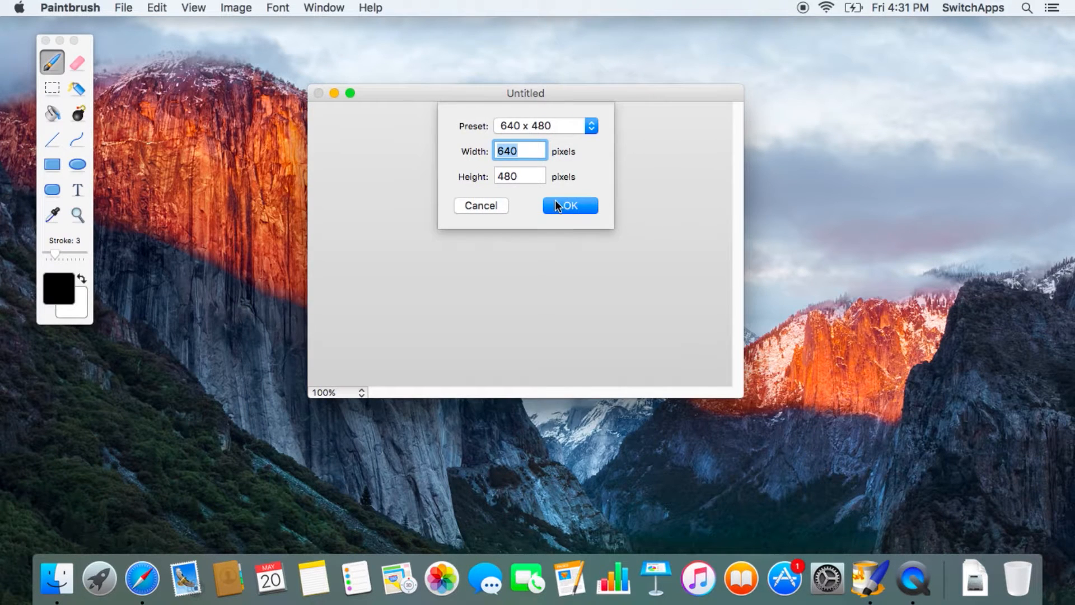
Accept the 640 × 480 canvas, scribble loops, erase a gap, then select the Text tool.
{"action": "left_click", "coordinate": [569, 206]}
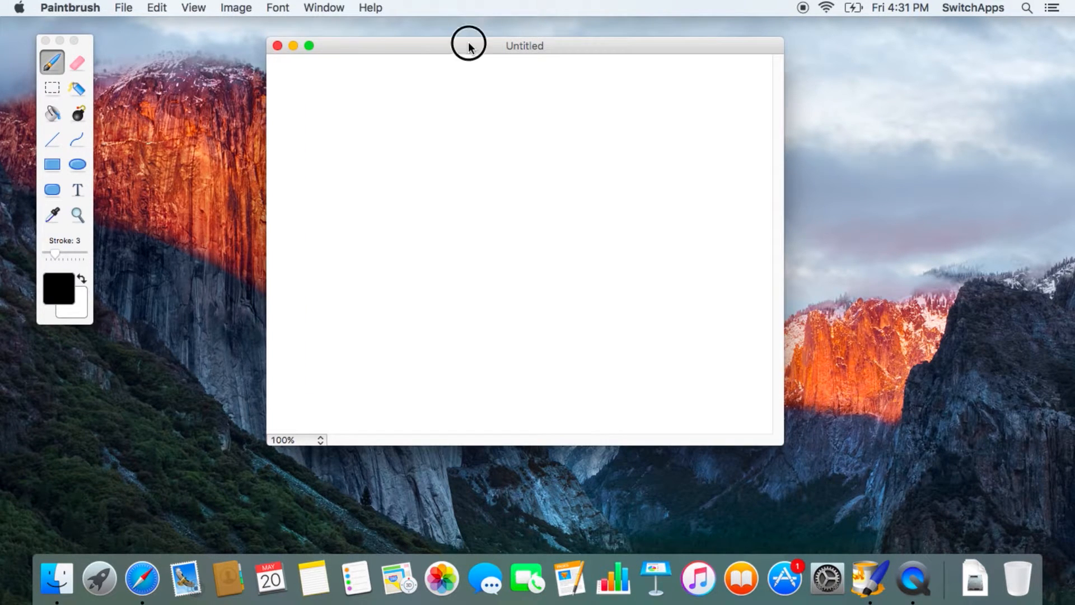
{"action": "left_click_drag", "start_coordinate": [468, 45], "coordinate": [388, 40]}
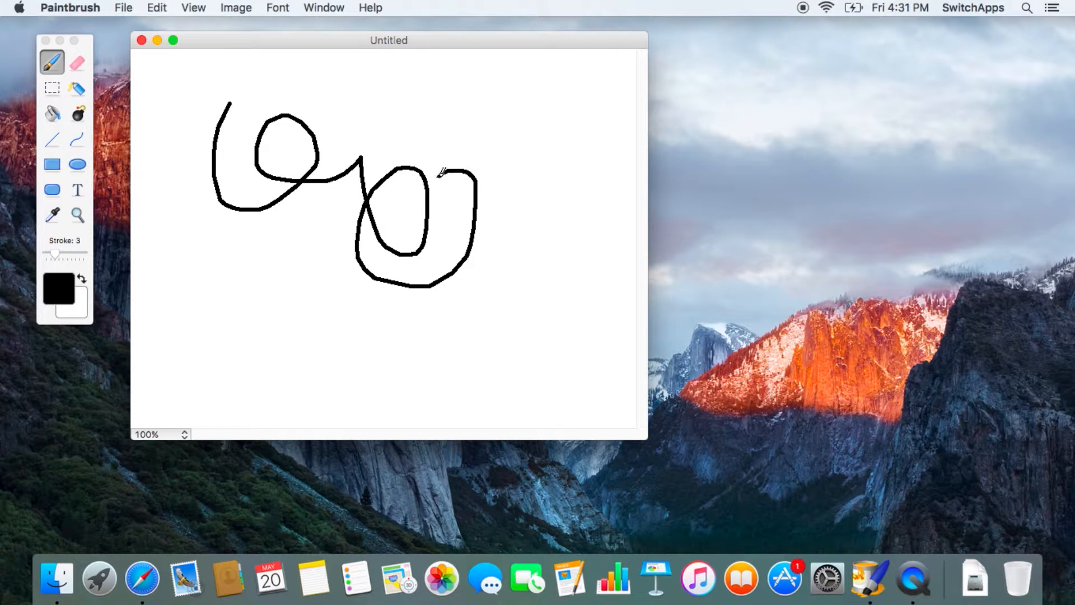
{"action": "left_click", "coordinate": [77, 63]}
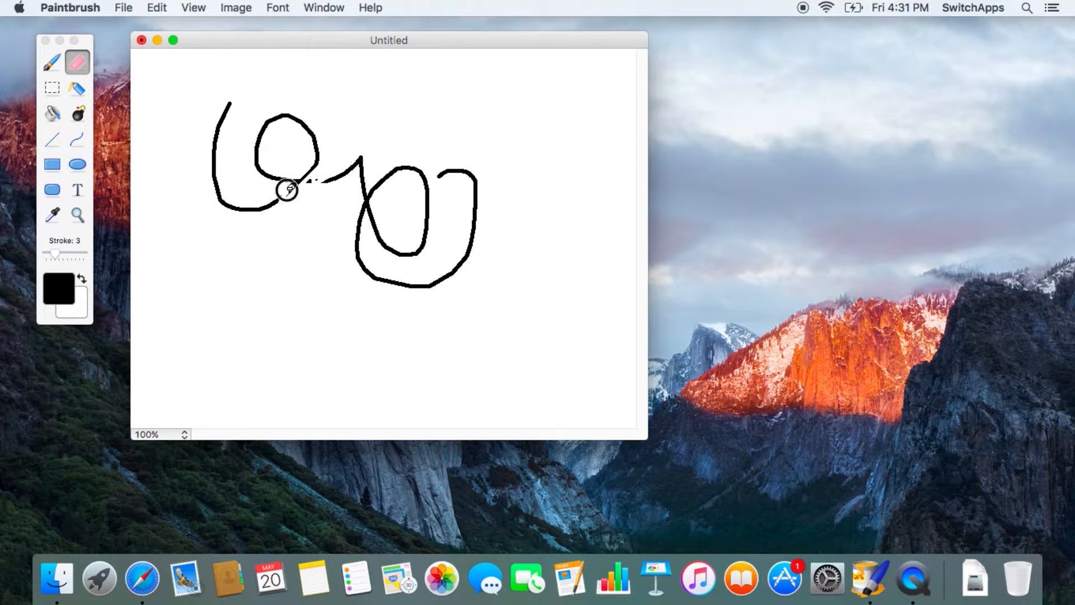
{"action": "left_click", "coordinate": [51, 88]}
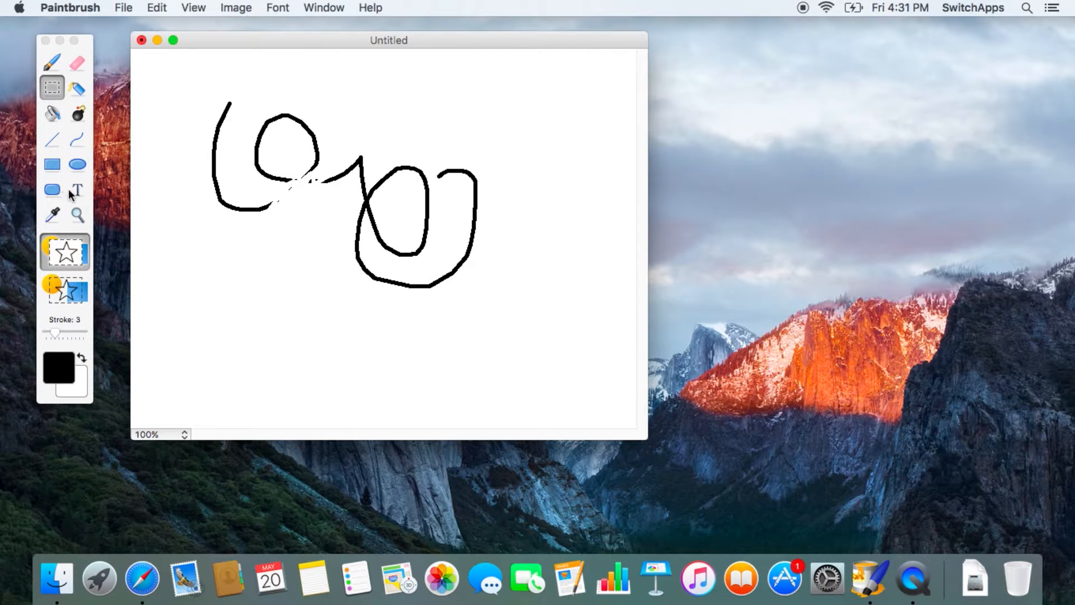
{"action": "left_click", "coordinate": [78, 191]}
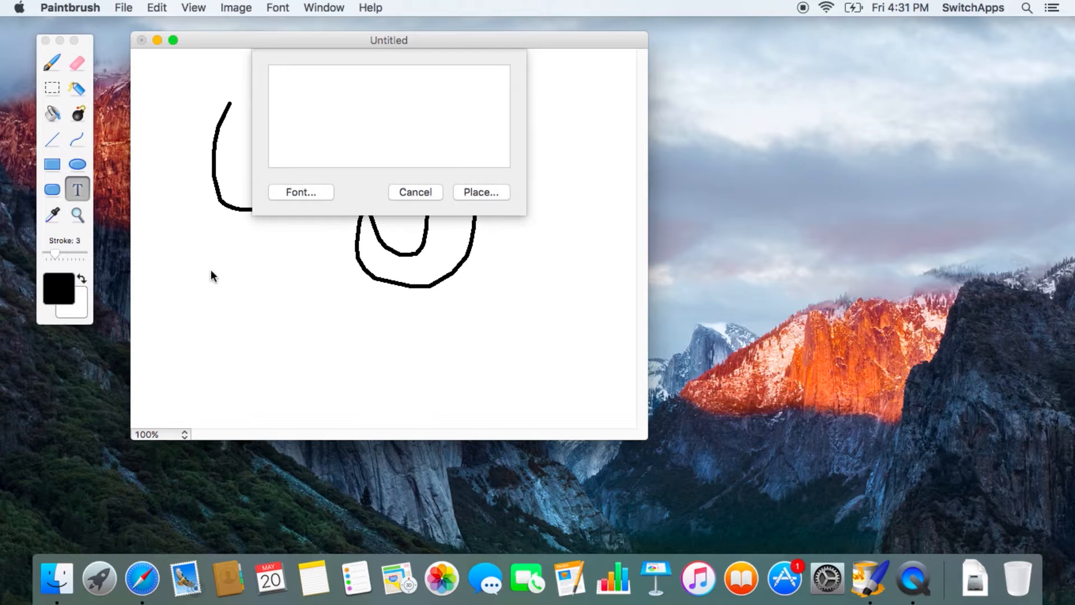
Enter HELLOHello in the text panel and place it on the canvas below the loops.
{"action": "left_click", "coordinate": [301, 191]}
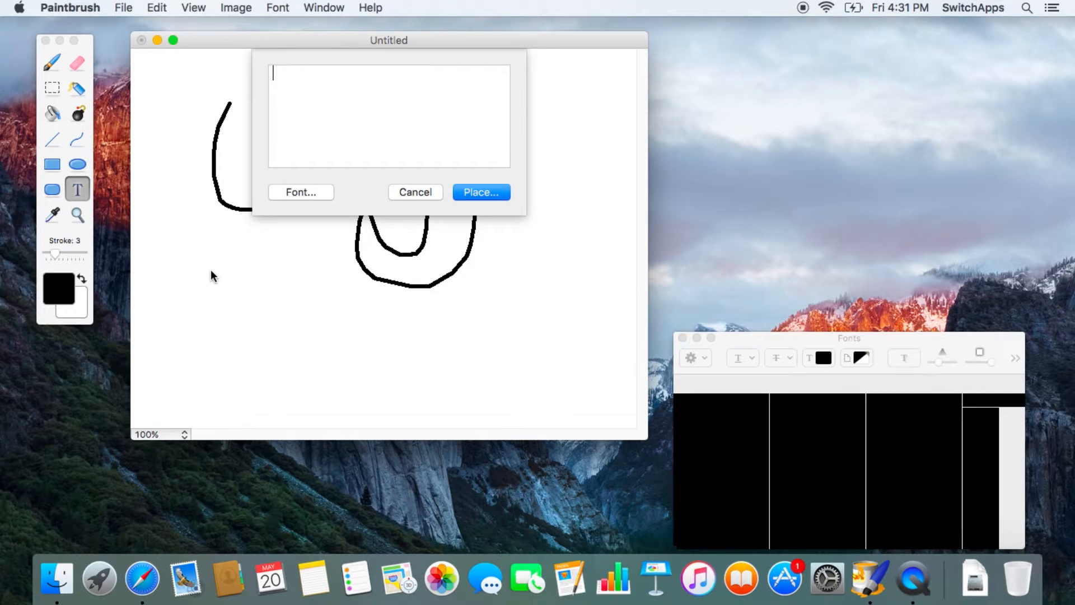
{"action": "type", "text": "HELLOHe"}
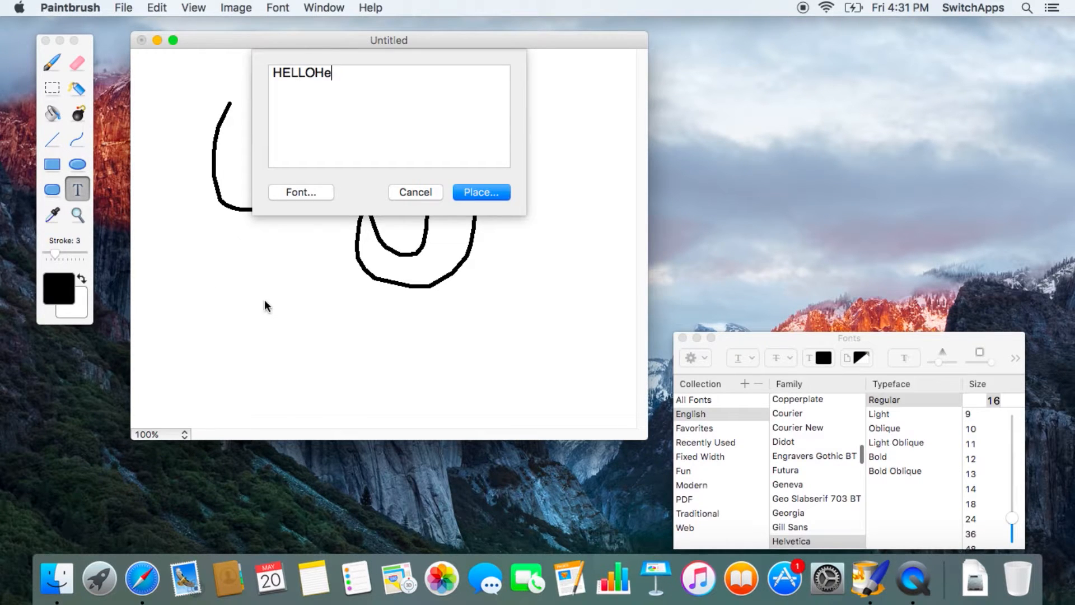
{"action": "left_click", "coordinate": [414, 192]}
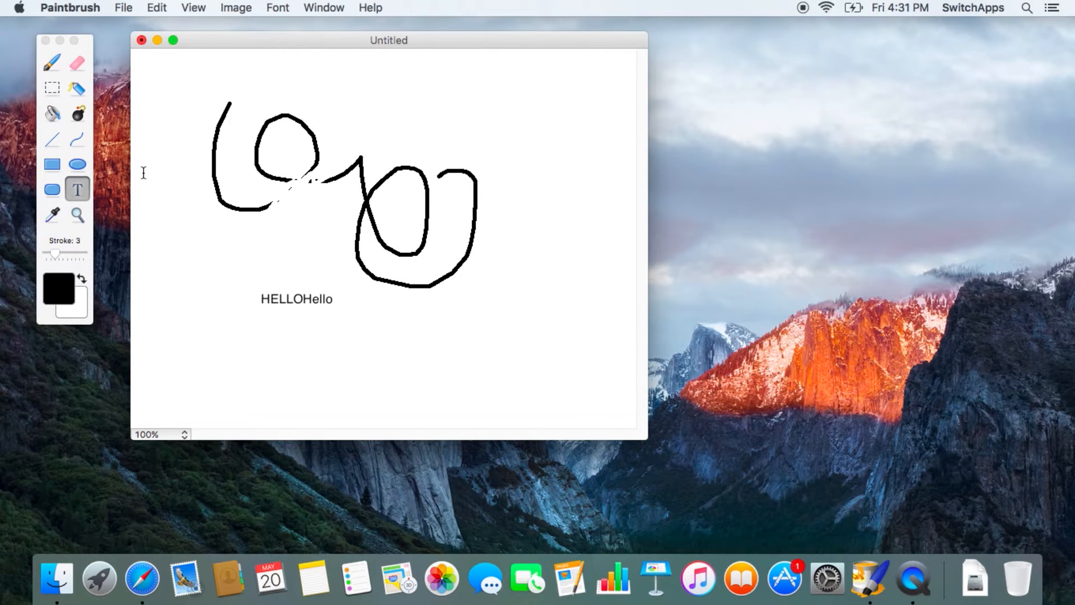
Draw a tall outlined rounded rectangle left of the text and a filled one over the right loop.
{"action": "left_click", "coordinate": [51, 188]}
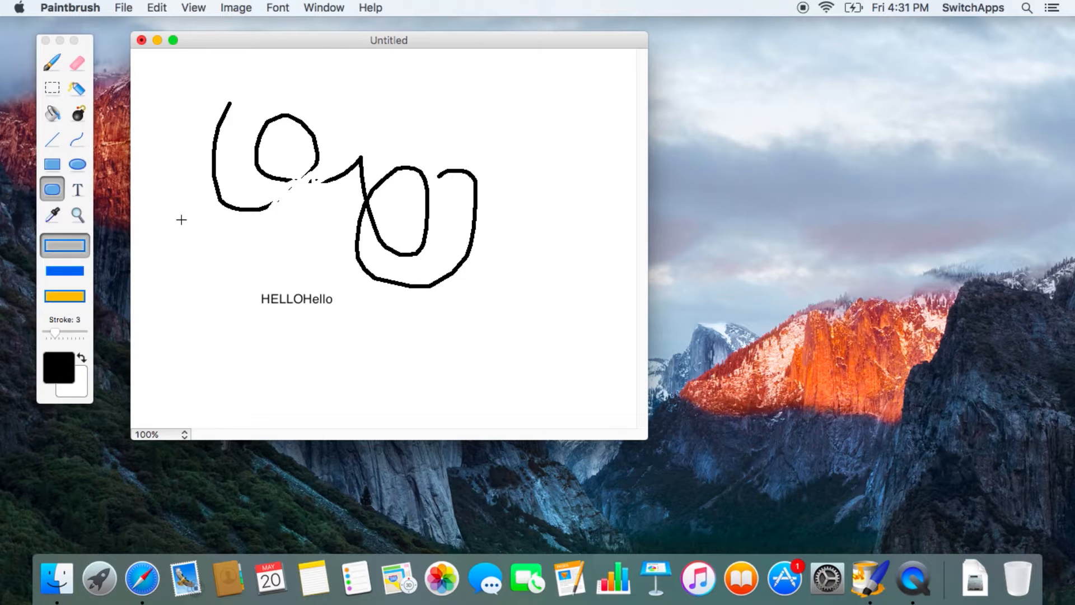
{"action": "left_click_drag", "start_coordinate": [181, 219], "coordinate": [216, 313]}
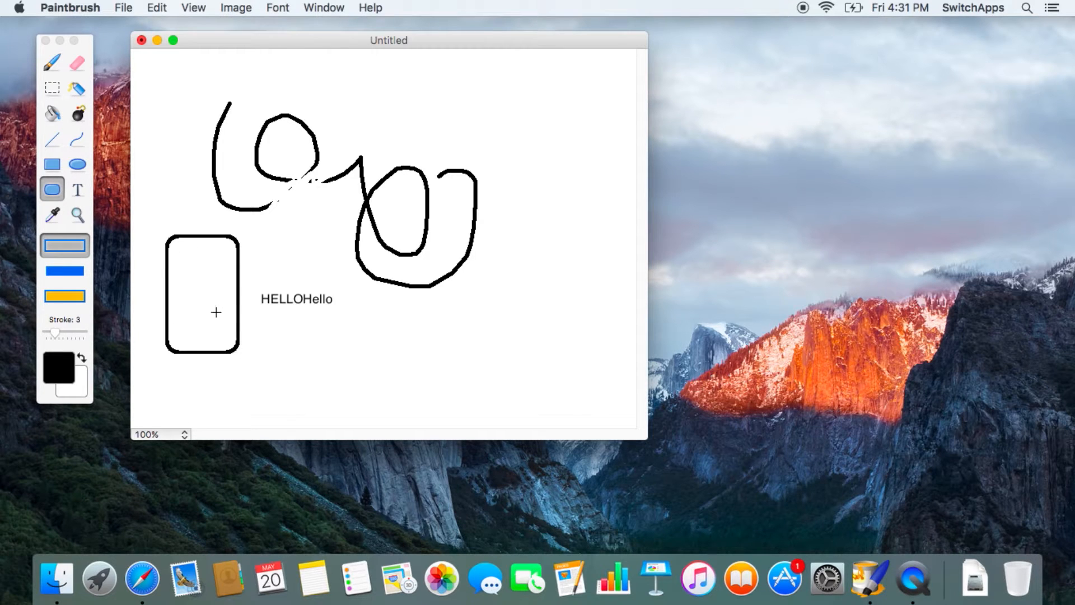
{"action": "left_click", "coordinate": [64, 296]}
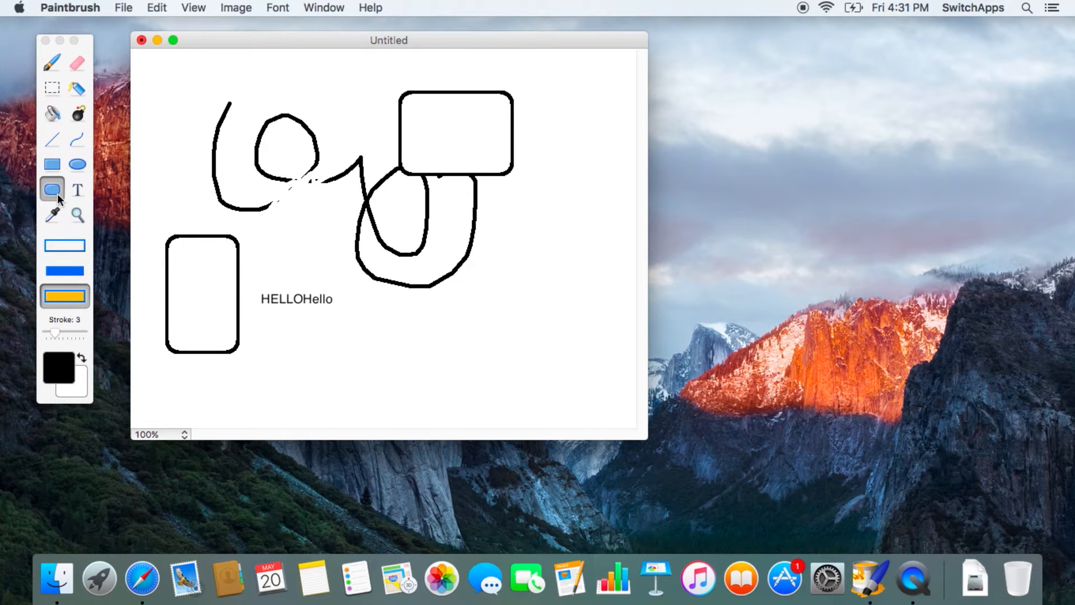
{"action": "left_click", "coordinate": [69, 8]}
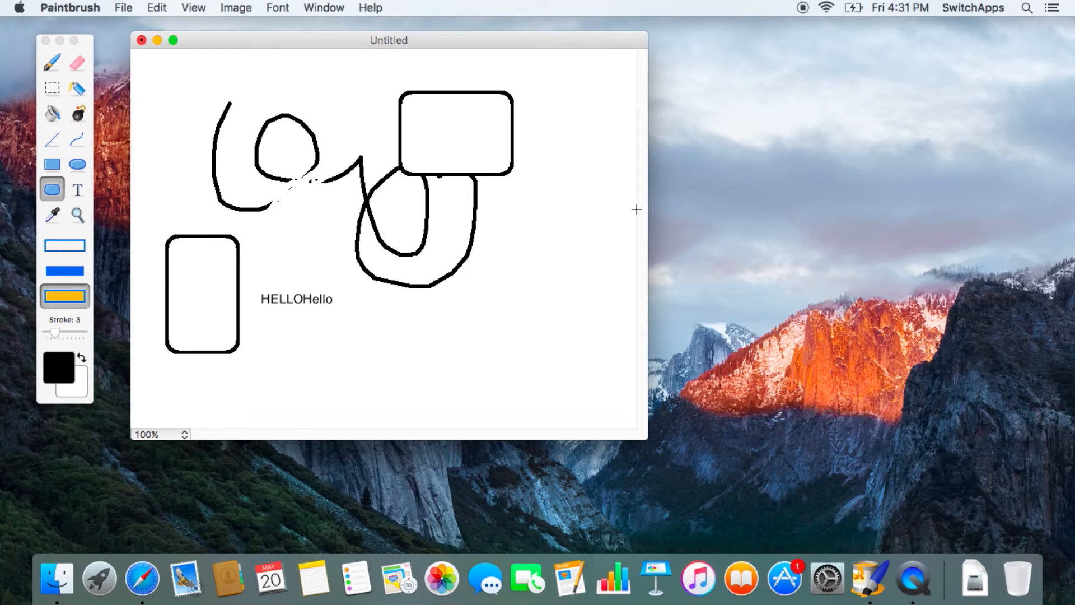
{"action": "left_click_drag", "start_coordinate": [389, 41], "coordinate": [426, 49]}
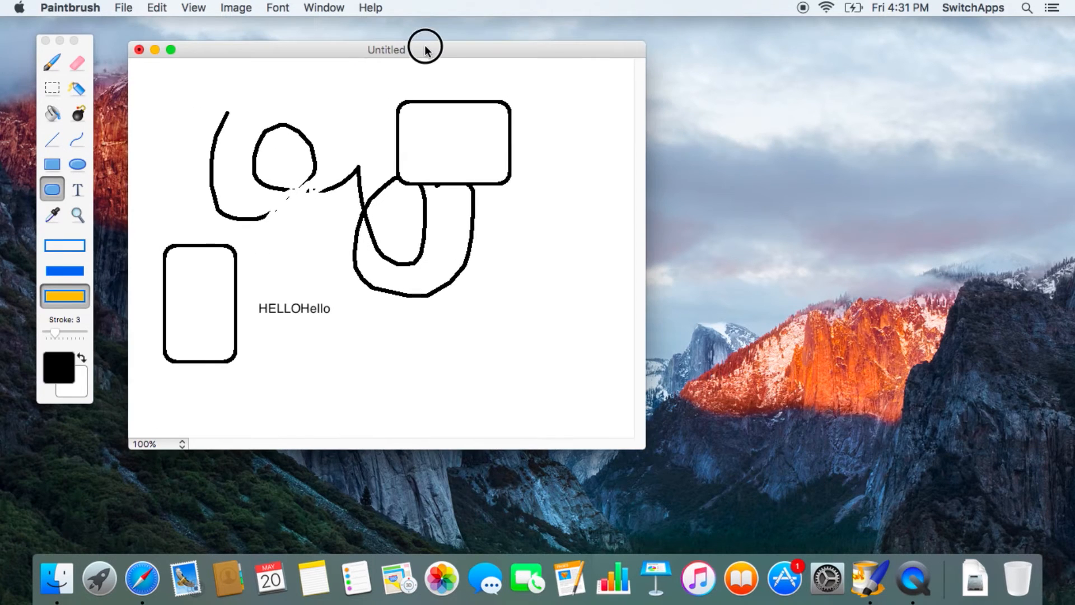